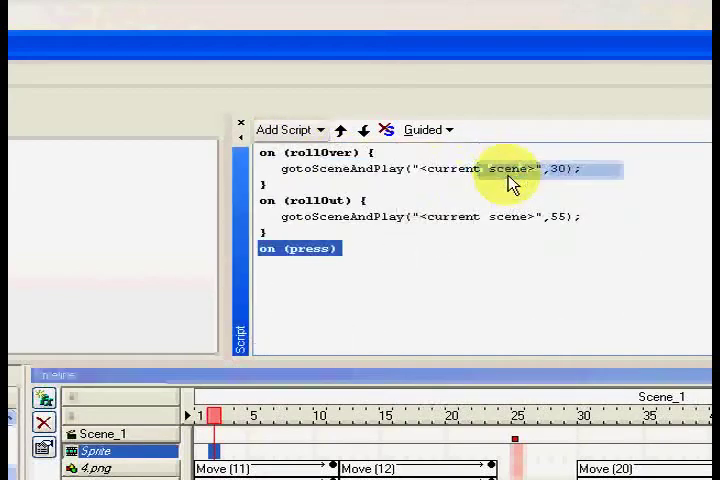
Add getURL("url") to the on (press) handler and switch script editing from Guided to Expert
{"action": "left_click", "coordinate": [288, 128]}
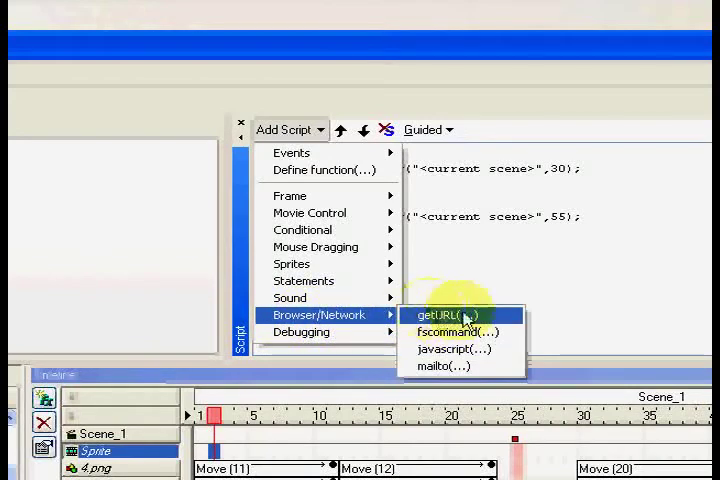
{"action": "left_click", "coordinate": [440, 316]}
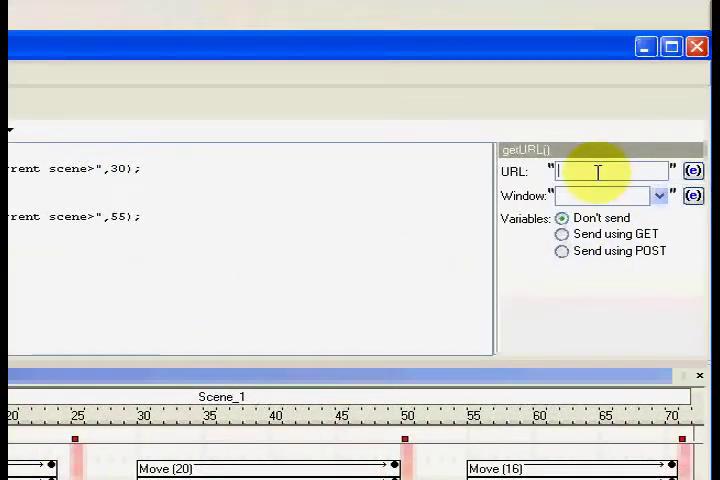
{"action": "type", "text": "url\");"}
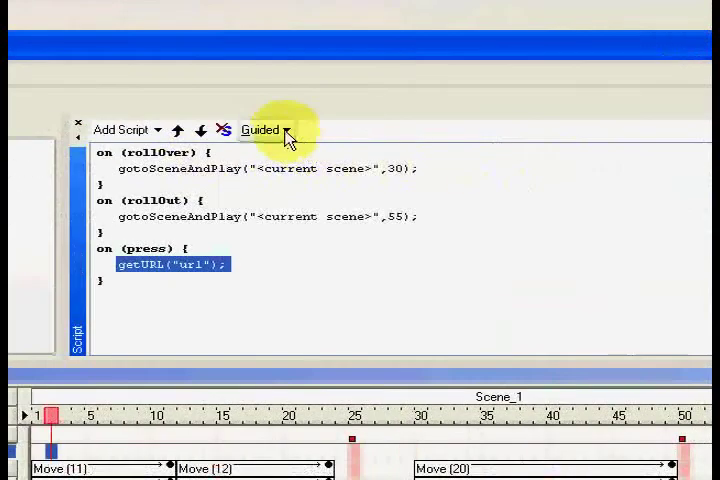
{"action": "left_click", "coordinate": [286, 130]}
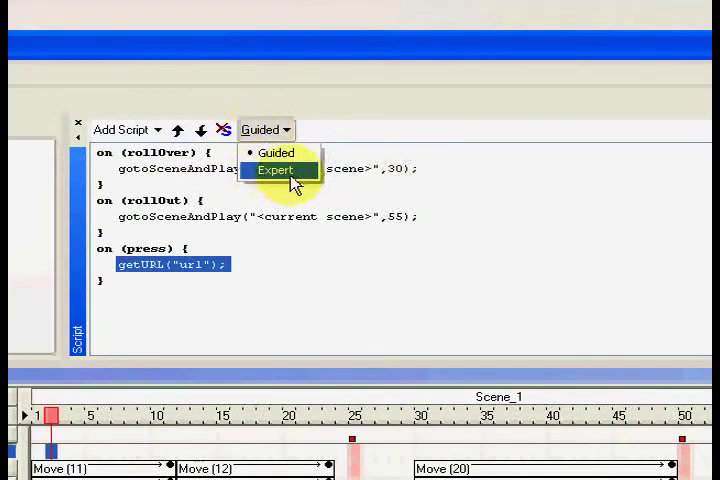
{"action": "left_click", "coordinate": [276, 170]}
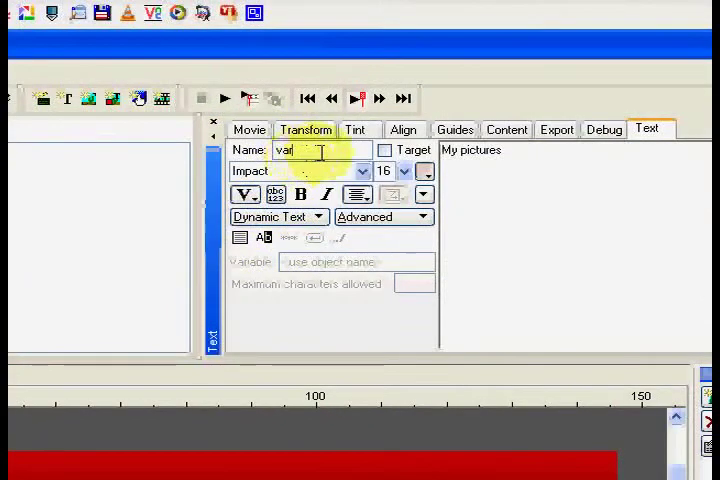
Rename the 'My pictures' text object to name_, tick Target, and set its variable to name
{"action": "double_click", "coordinate": [284, 148]}
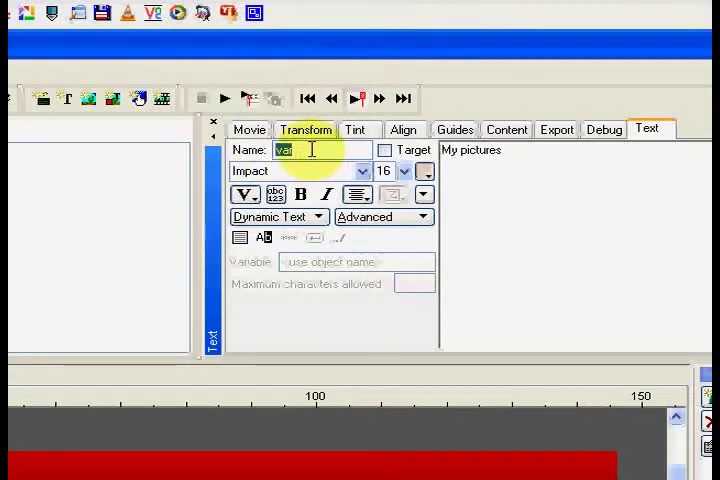
{"action": "type", "text": "name_"}
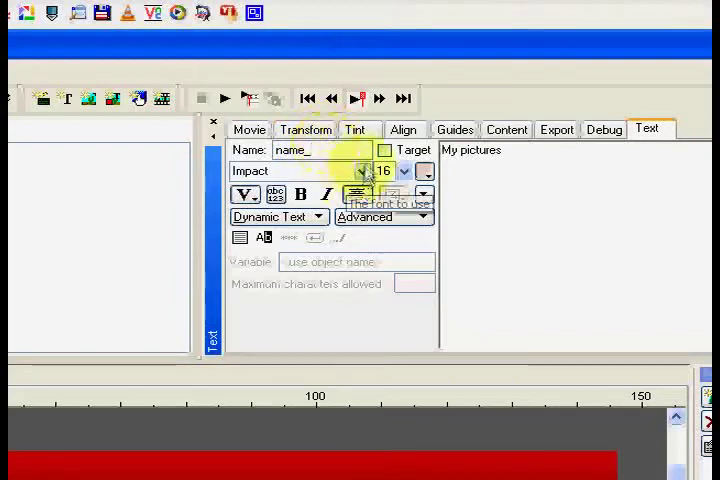
{"action": "mouse_move", "coordinate": [386, 150]}
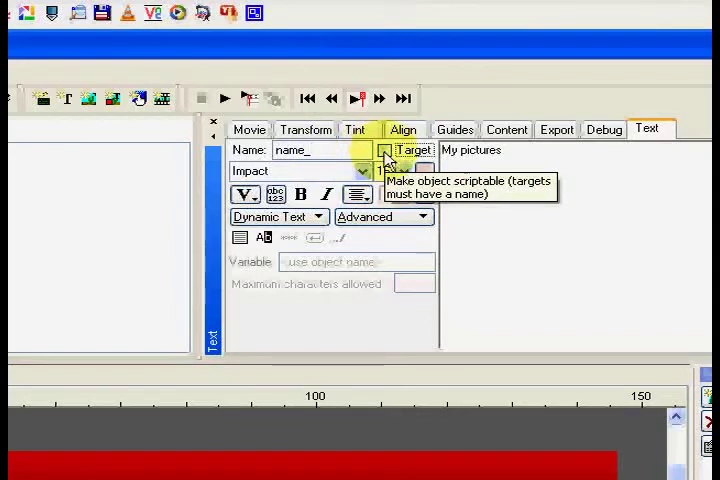
{"action": "left_click", "coordinate": [384, 150]}
{"action": "type", "text": "name"}
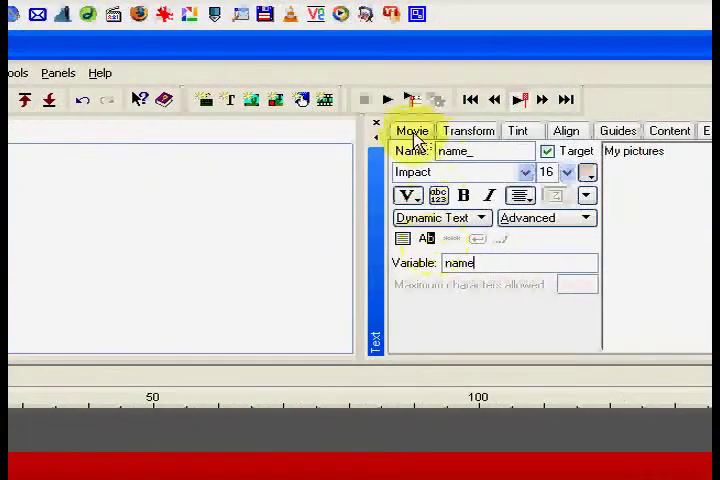
Browse the Transform, Guides and Content panels, then set the scene's On click to Do nothing
{"action": "left_click", "coordinate": [468, 132]}
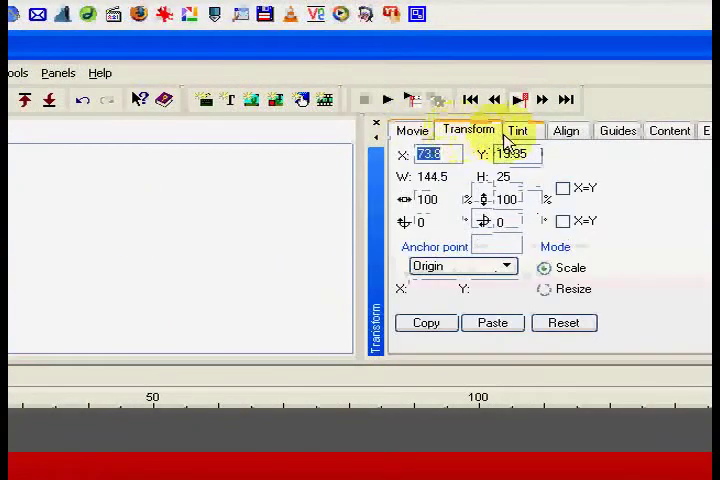
{"action": "left_click", "coordinate": [478, 130]}
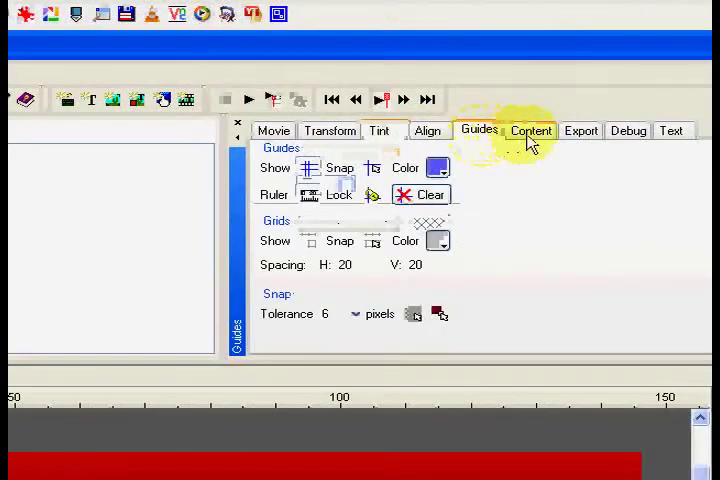
{"action": "left_click", "coordinate": [488, 132]}
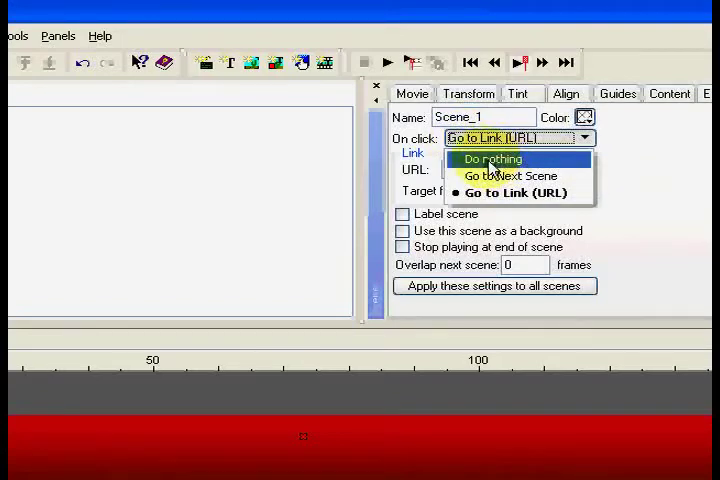
{"action": "left_click", "coordinate": [492, 160]}
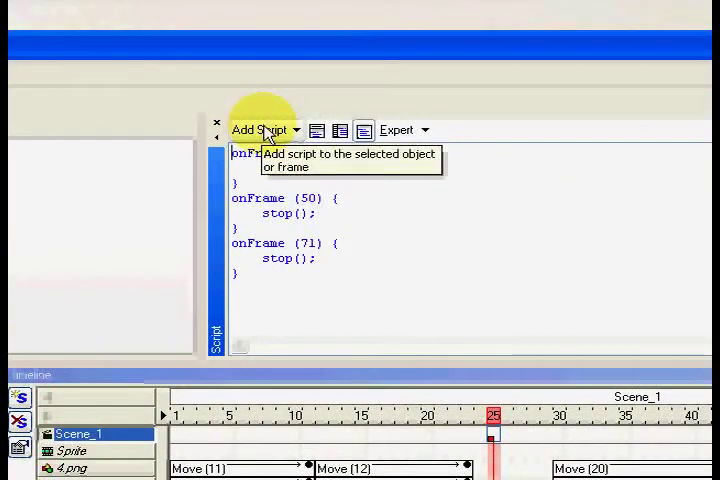
Export the movie as menu.swf into the button folder, overwriting the existing file
{"action": "left_click", "coordinate": [42, 72]}
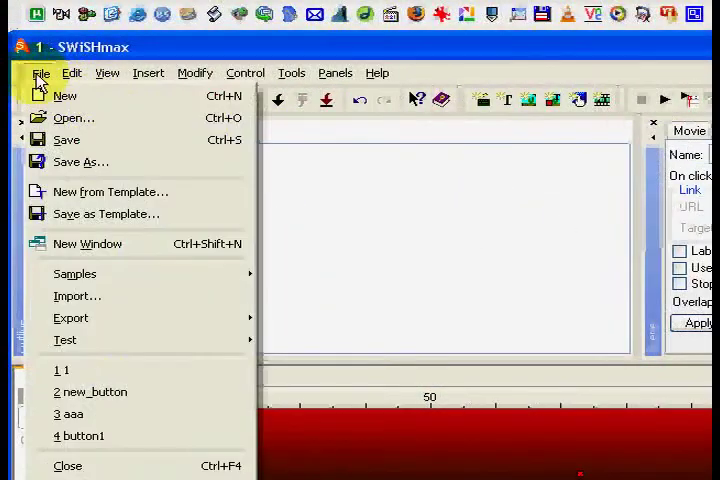
{"action": "mouse_move", "coordinate": [76, 296]}
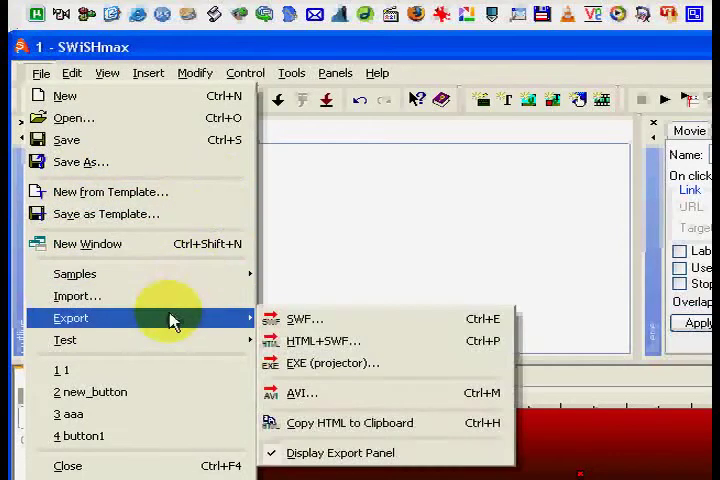
{"action": "mouse_move", "coordinate": [320, 340]}
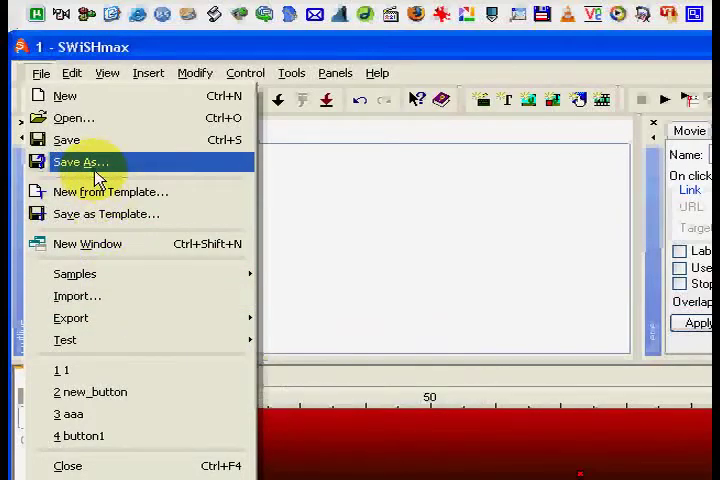
{"action": "left_click", "coordinate": [80, 162]}
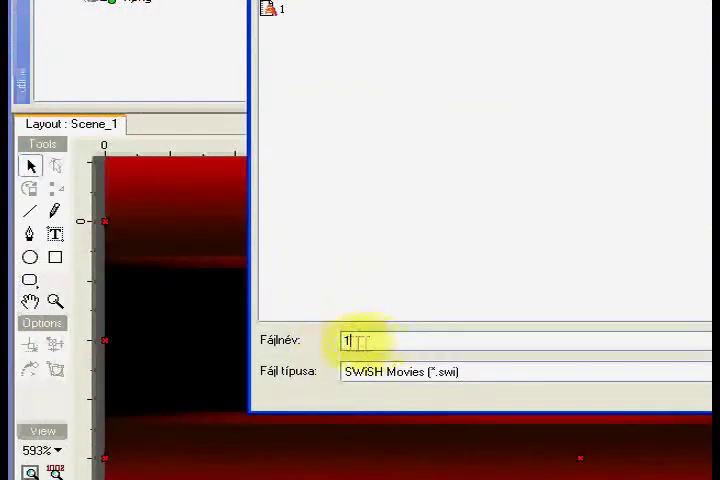
{"action": "type", "text": "menu"}
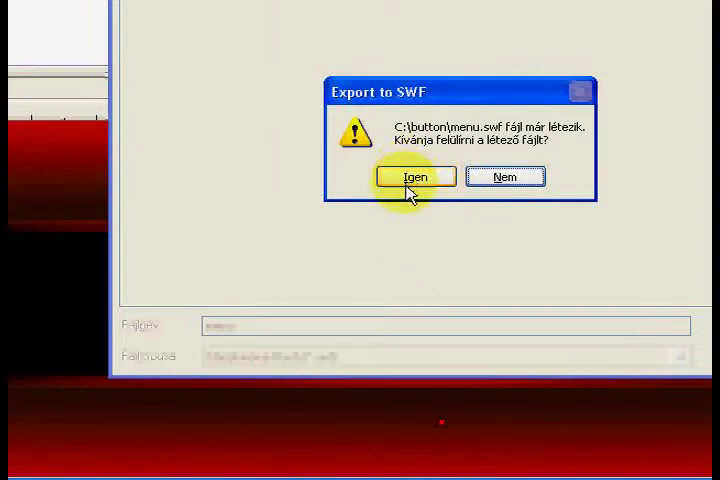
{"action": "left_click", "coordinate": [414, 176]}
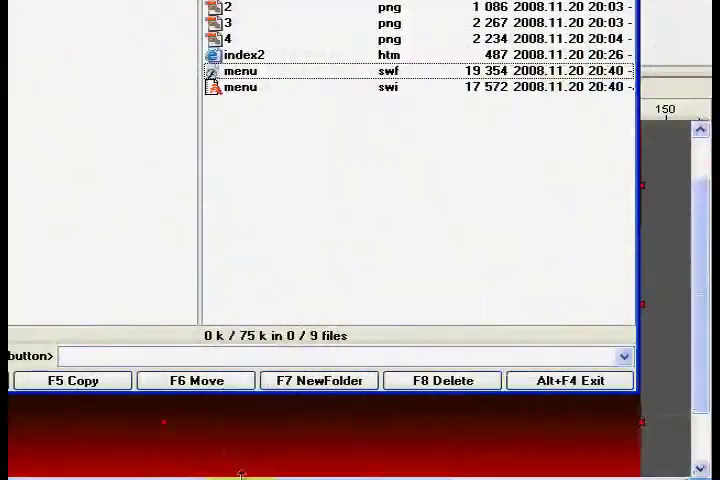
Show the C:\button folder listing with the exported menu.swf in Total Commander
{"action": "left_click", "coordinate": [228, 434]}
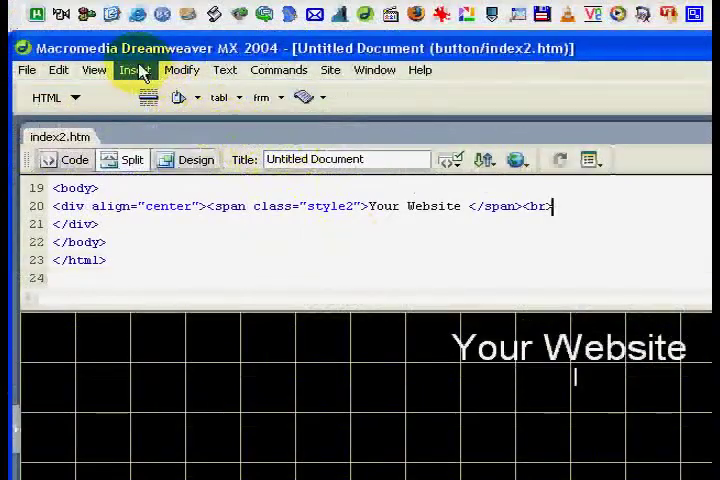
Insert menu.swf as a Flash movie below the 'Your Website' heading via Insert > Media > Flash
{"action": "left_click", "coordinate": [136, 70]}
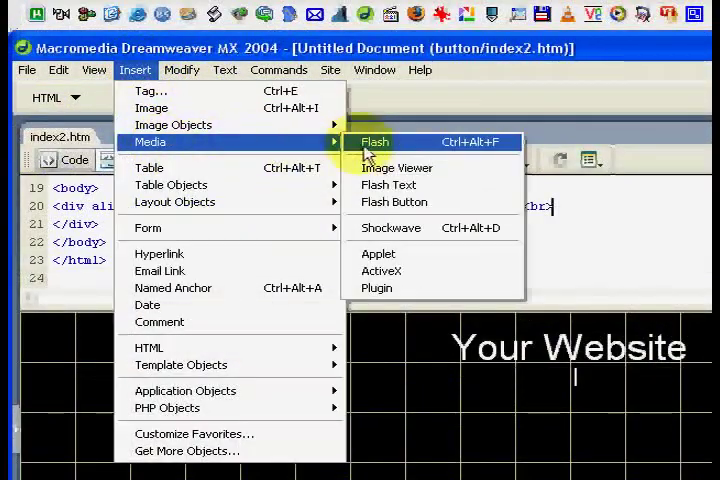
{"action": "left_click", "coordinate": [374, 140]}
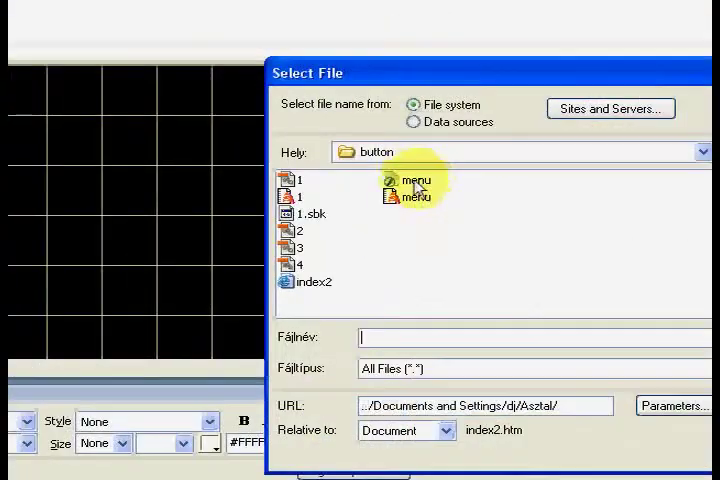
{"action": "double_click", "coordinate": [414, 180]}
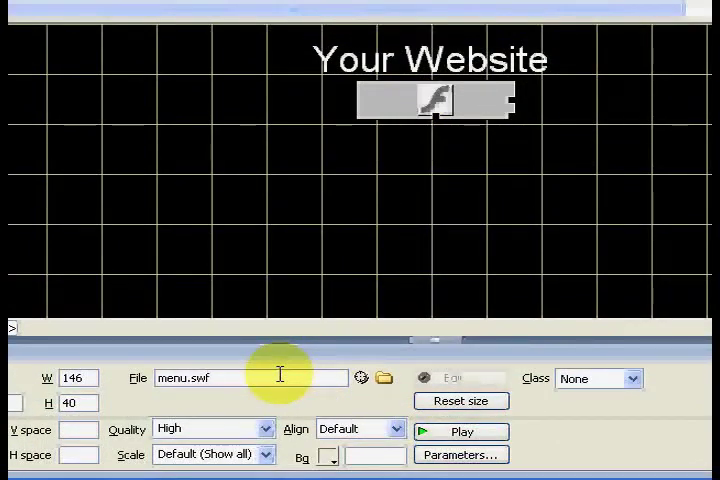
{"action": "type", "text": "?"}
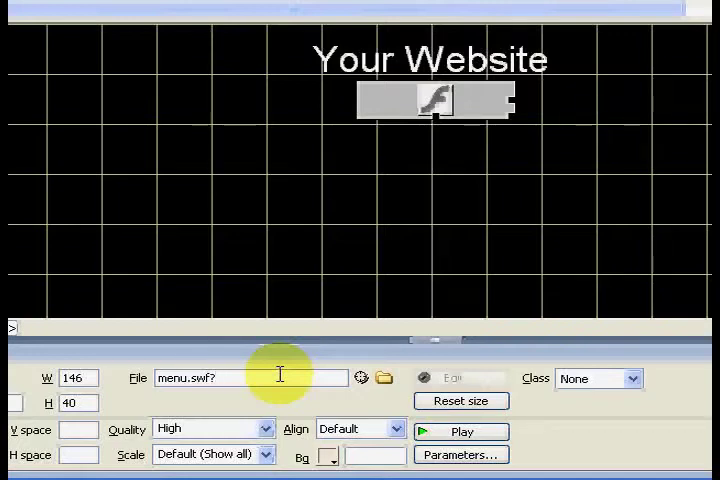
{"action": "type", "text": "name="}
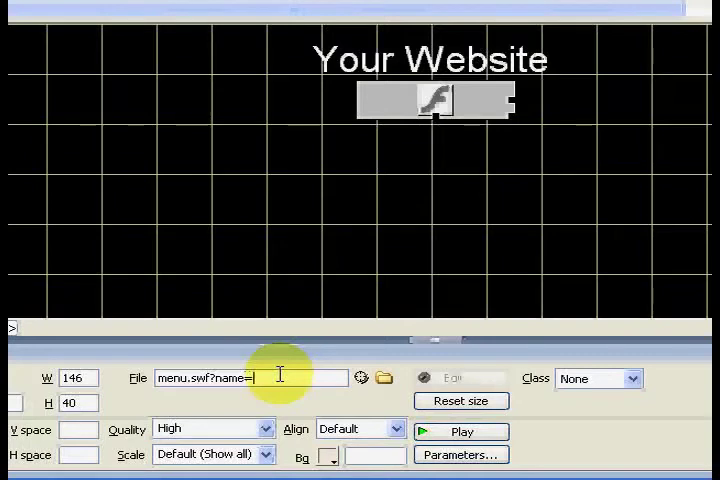
{"action": "type", "text": "My strip"}
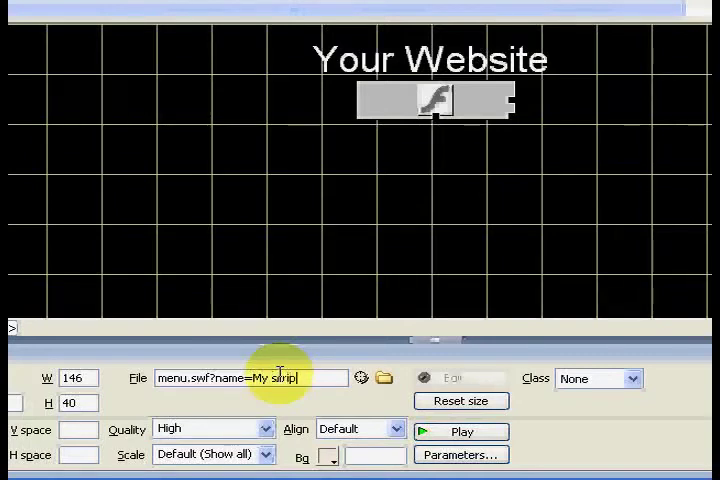
{"action": "type", "text": "scripts"}
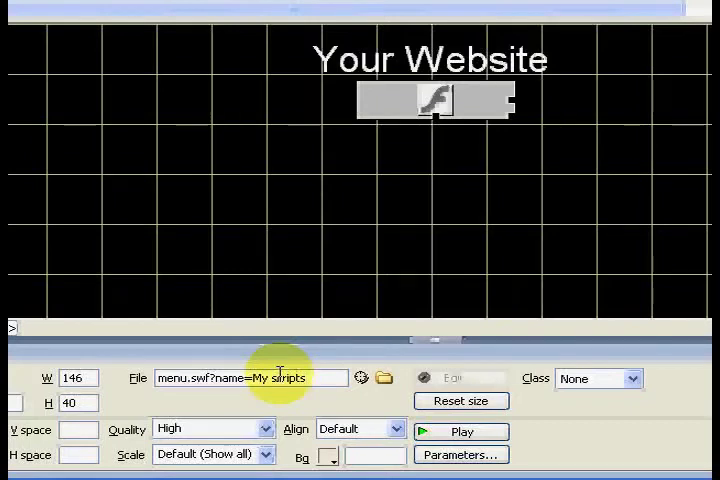
{"action": "type", "text": "&"}
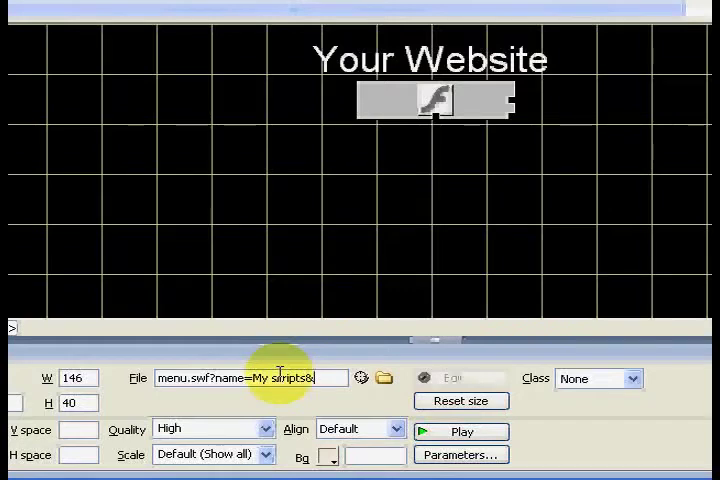
{"action": "type", "text": "u"}
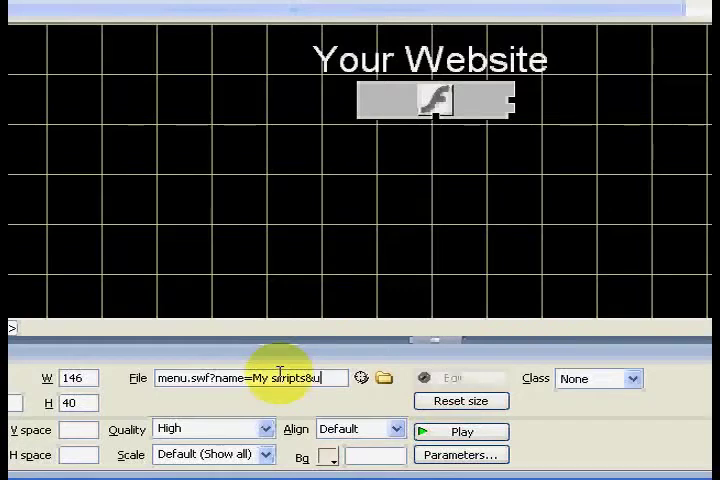
{"action": "type", "text": "rl=http://www.phpcode.hu"}
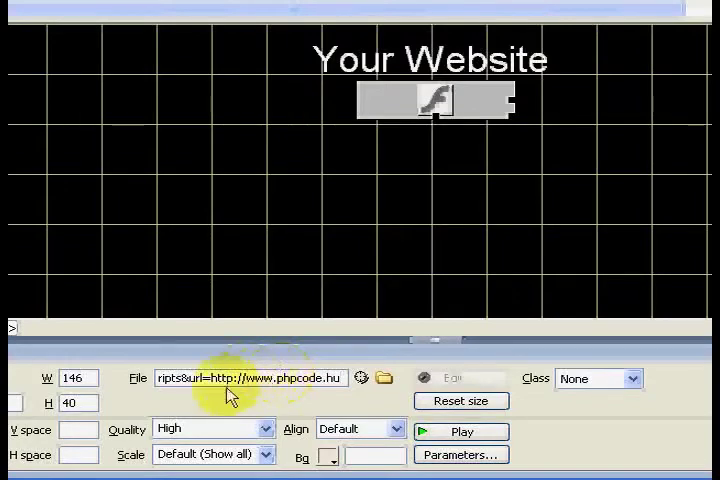
{"action": "triple_click", "coordinate": [250, 376]}
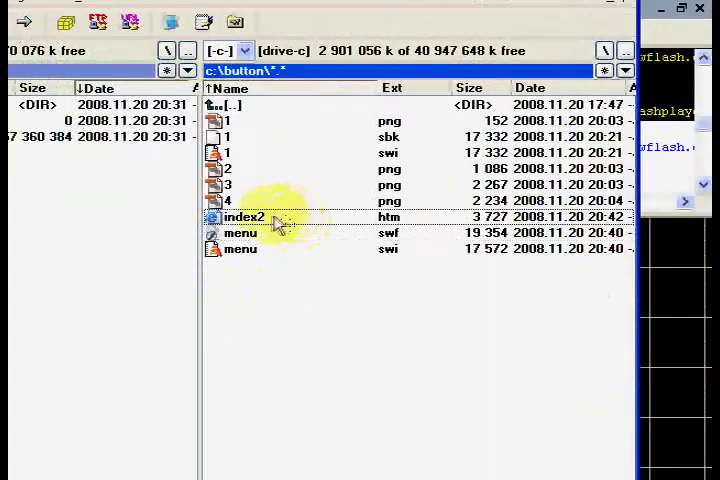
Preview index2.htm in the browser from Total Commander
{"action": "double_click", "coordinate": [242, 216]}
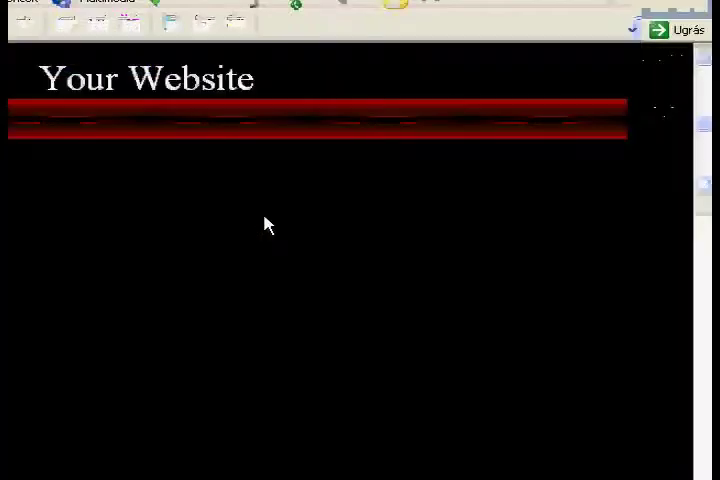